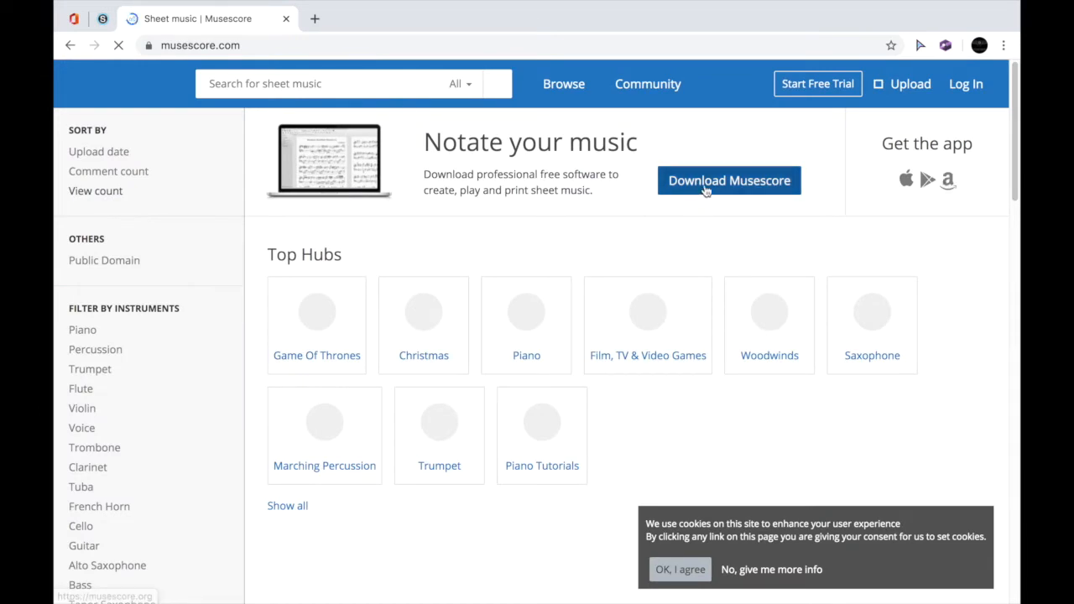
pyautogui.moveTo(947, 181)
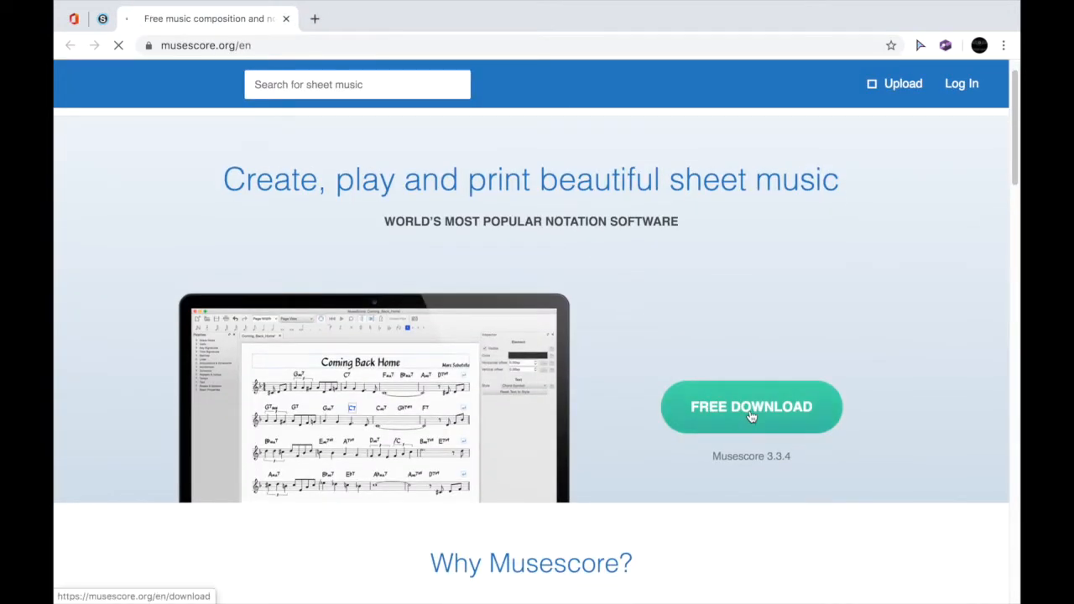
# Reach the musescore.org download page listing version 3.3.4 for Windows, Mac and Linux.
pyautogui.click(752, 406)
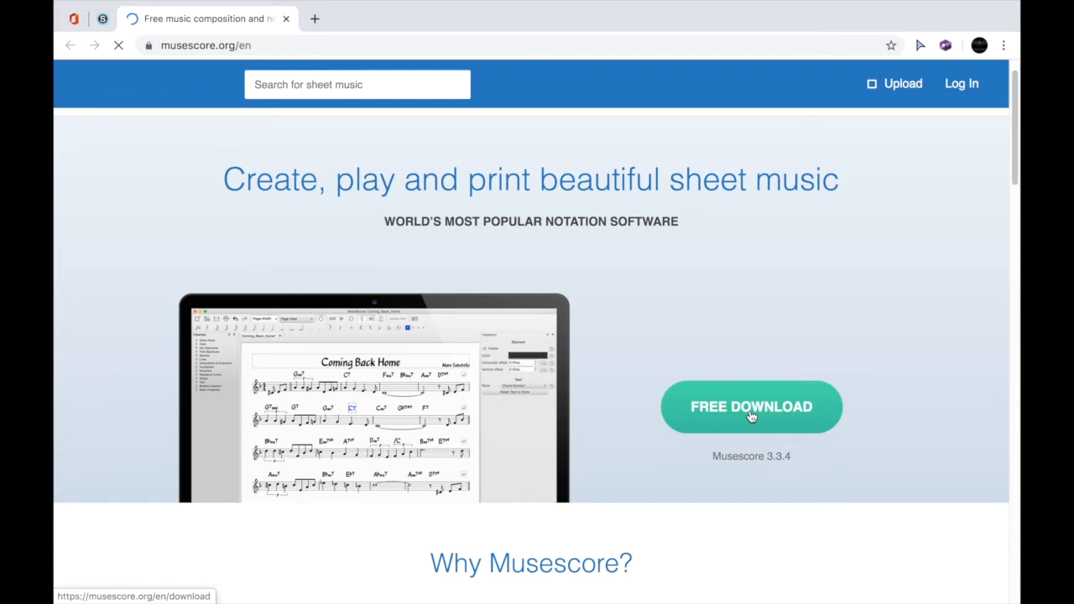
pyautogui.click(752, 408)
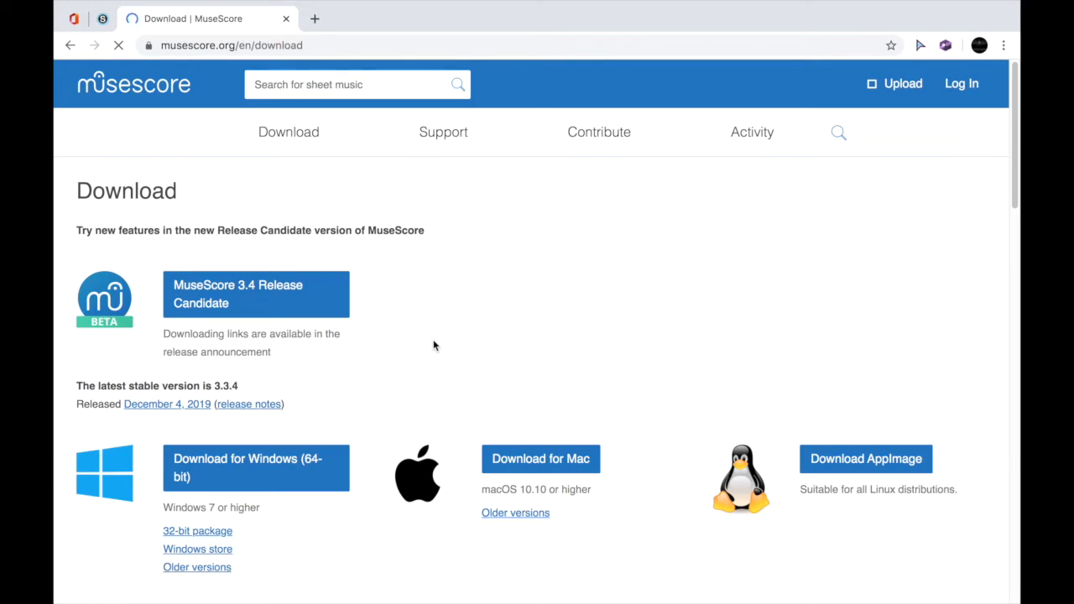
# Start downloading the MuseScore 3.3.4 .dmg for Mac, landing on the thank-you page.
pyautogui.scroll(-3)
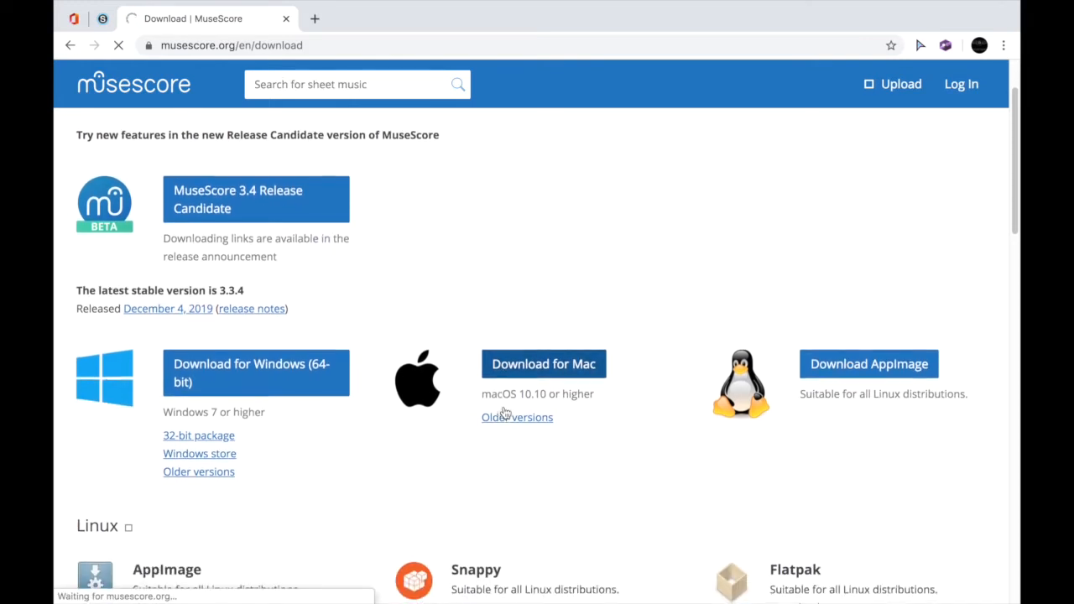
pyautogui.click(544, 363)
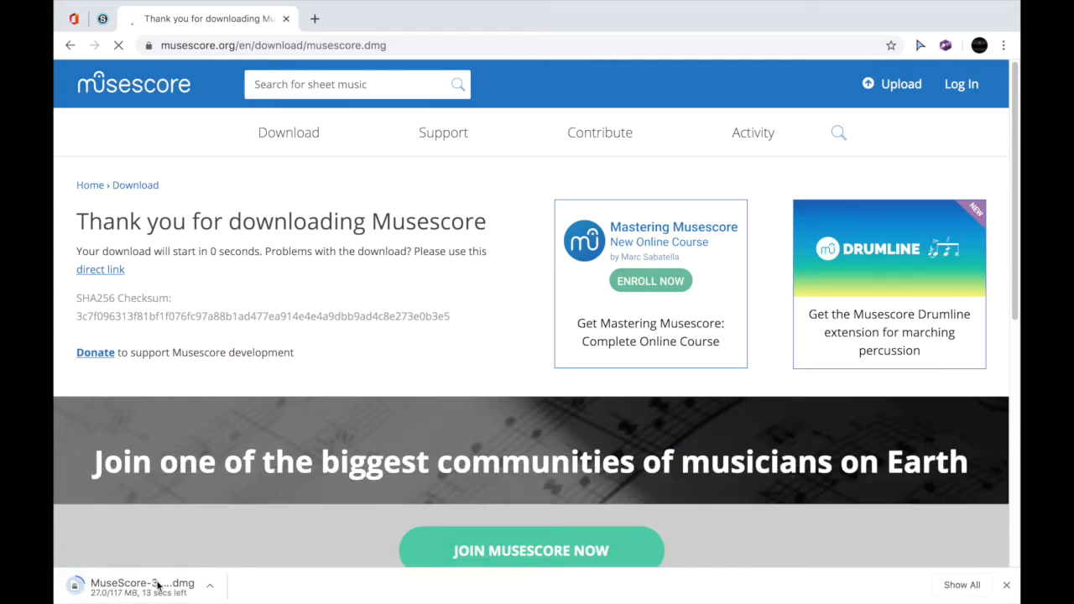
pyautogui.moveTo(960, 62)
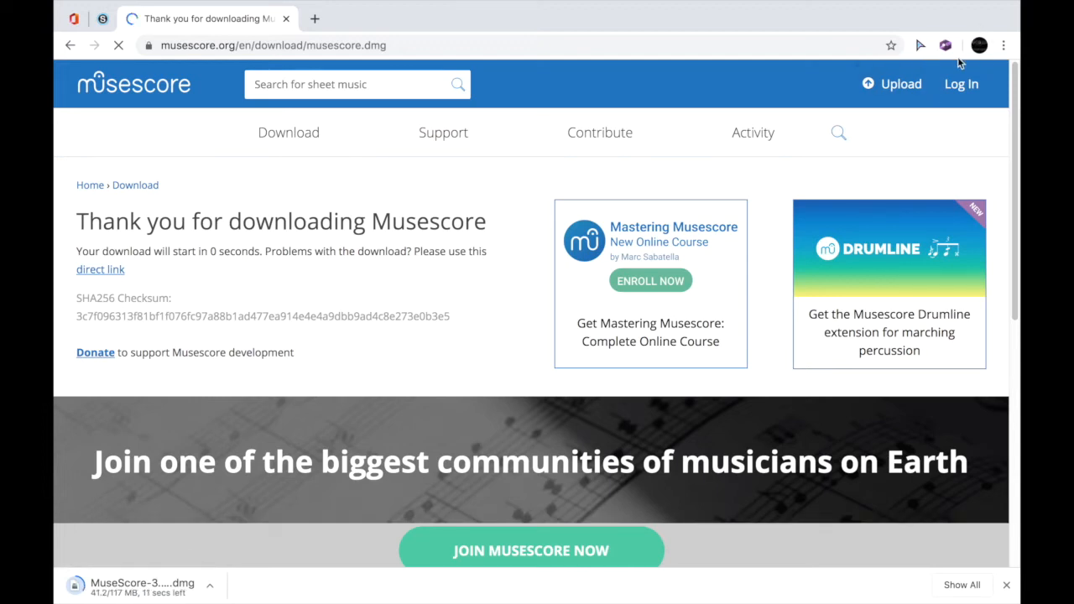
pyautogui.moveTo(751, 326)
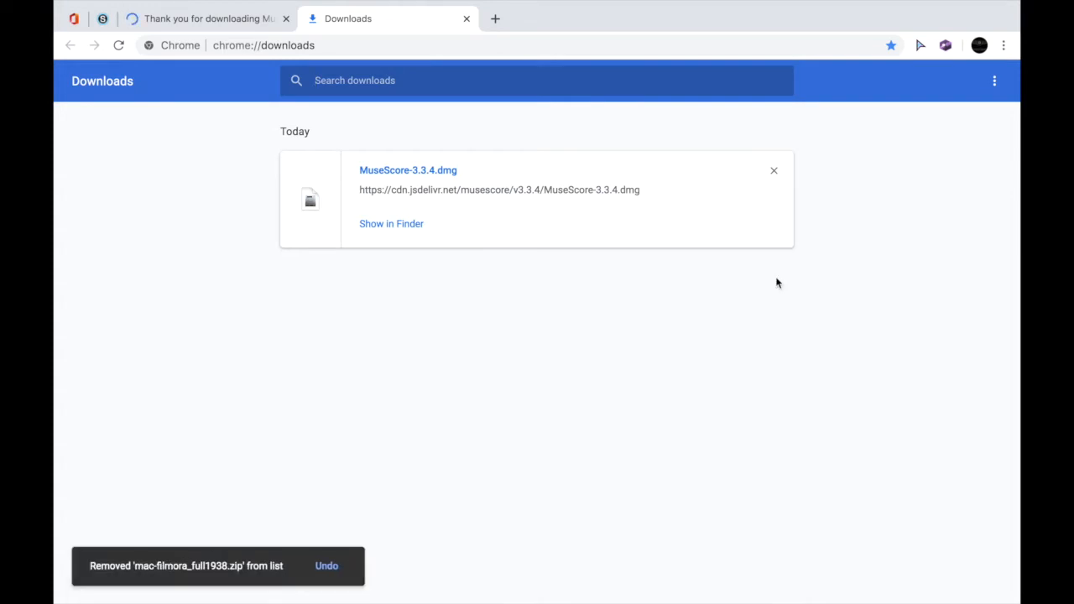
pyautogui.moveTo(577, 178)
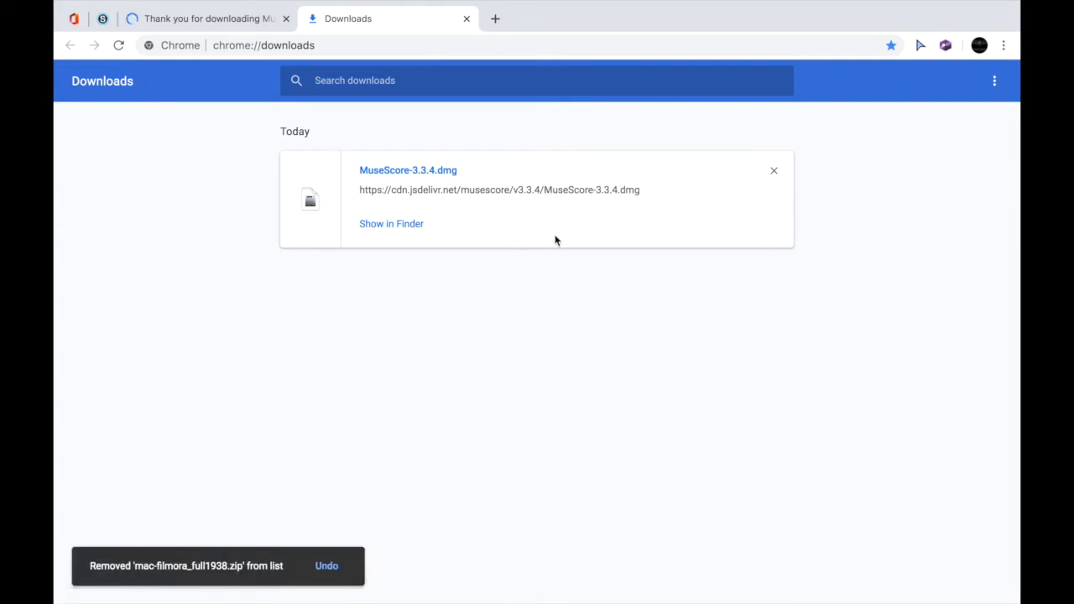
pyautogui.moveTo(614, 252)
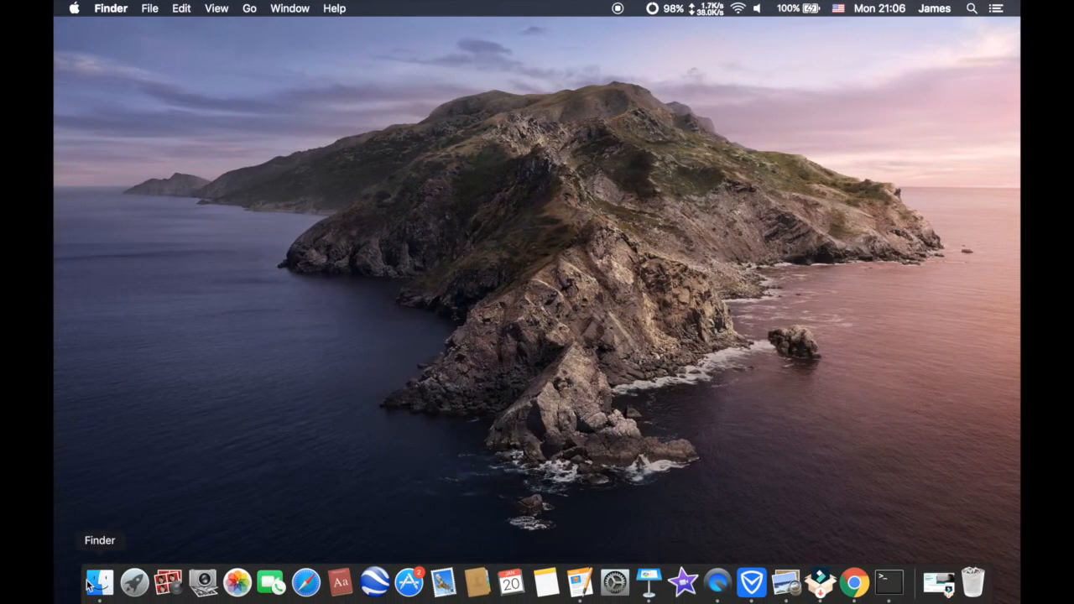
# Move MuseScore-3.3.4.dmg from Downloads onto the desktop and mount it to show the installer window.
pyautogui.click(99, 581)
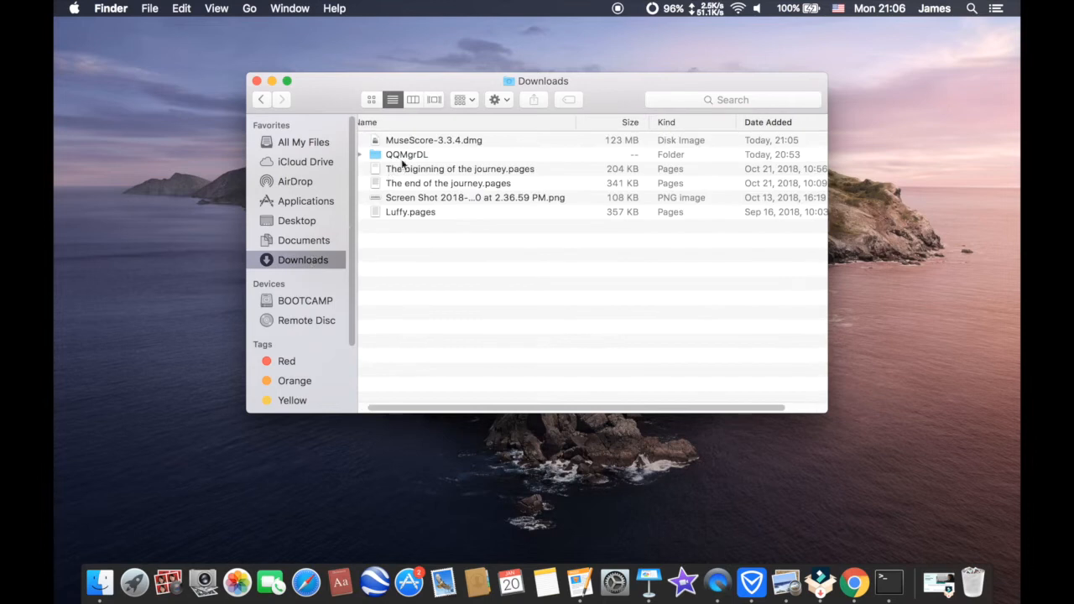
pyautogui.press('cmd+a')
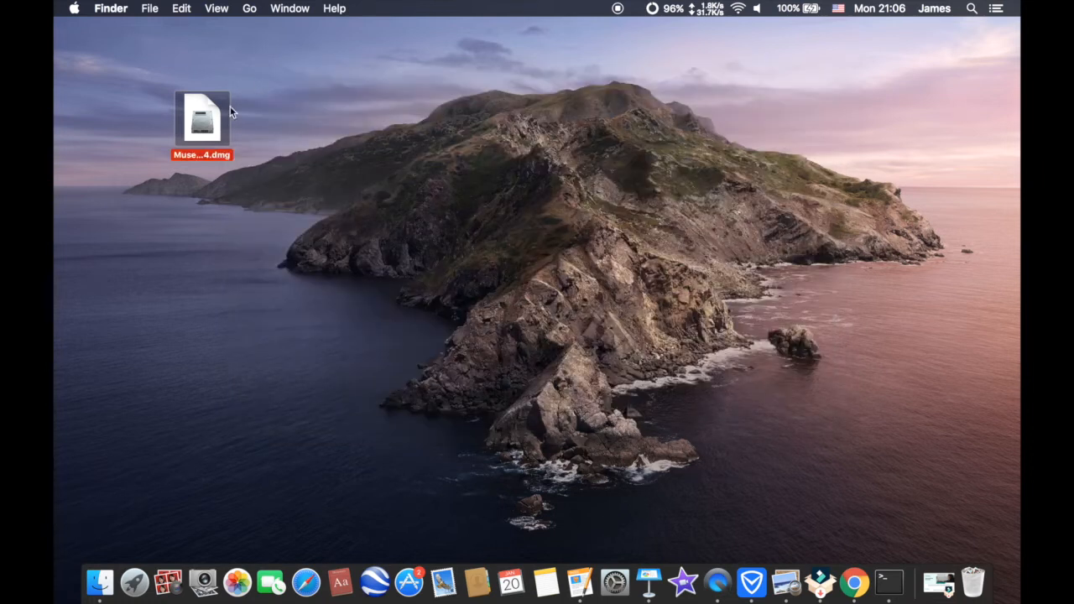
pyautogui.moveTo(202, 117); pyautogui.dragTo(517, 277)
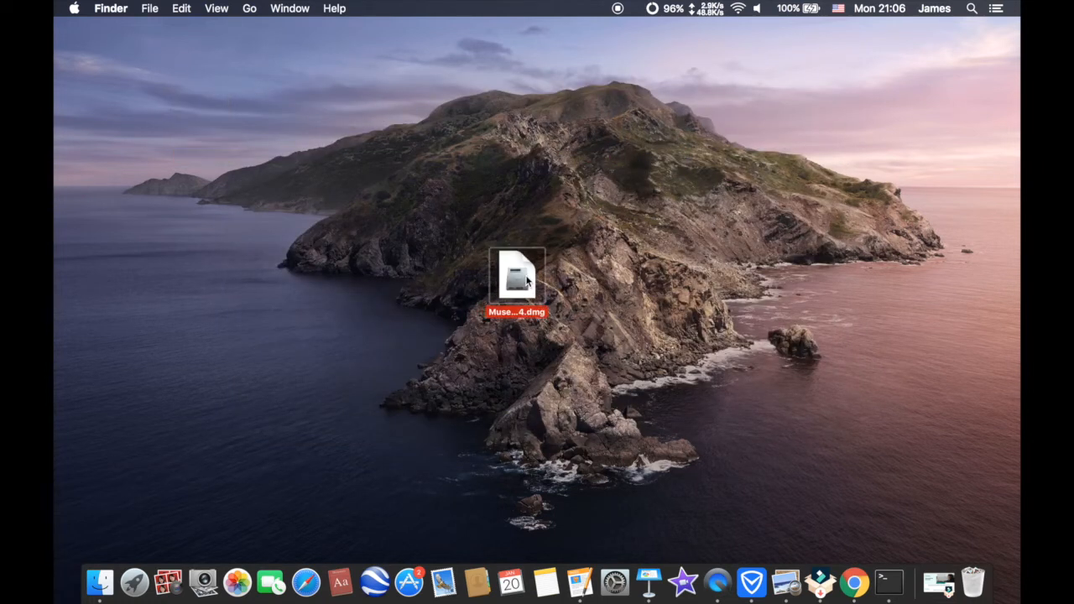
pyautogui.doubleClick(517, 277)
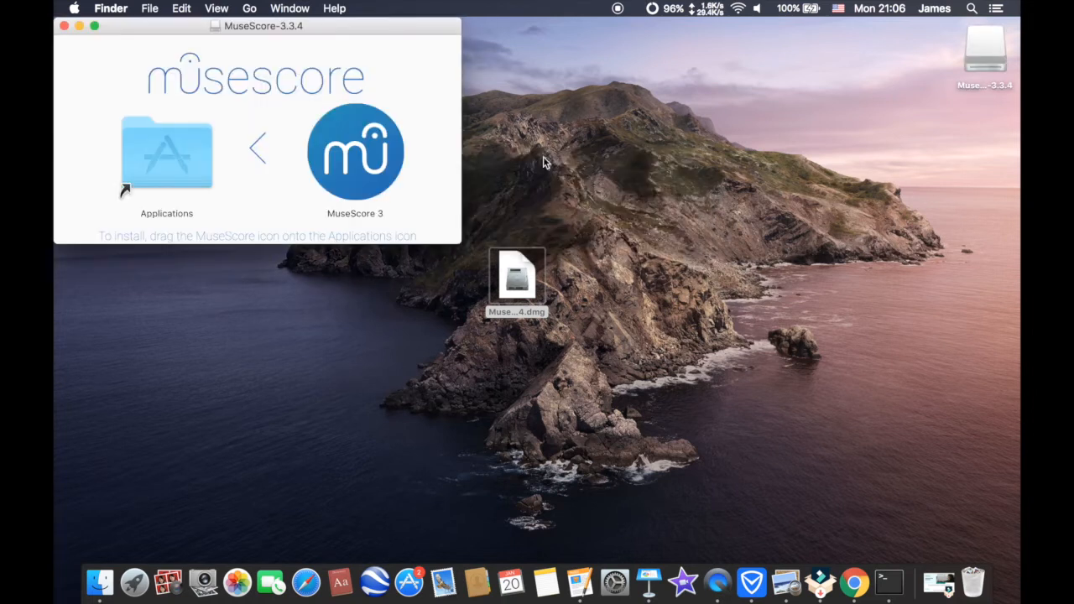
# Copy the MuseScore 3 app from the disk image into the Applications folder.
pyautogui.click(356, 151)
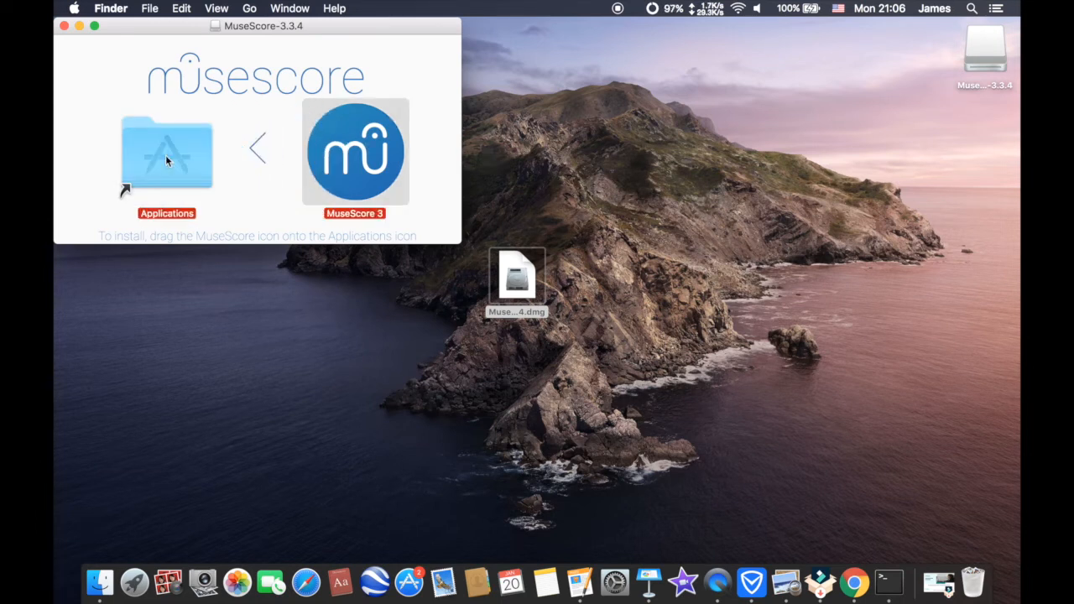
pyautogui.click(63, 27)
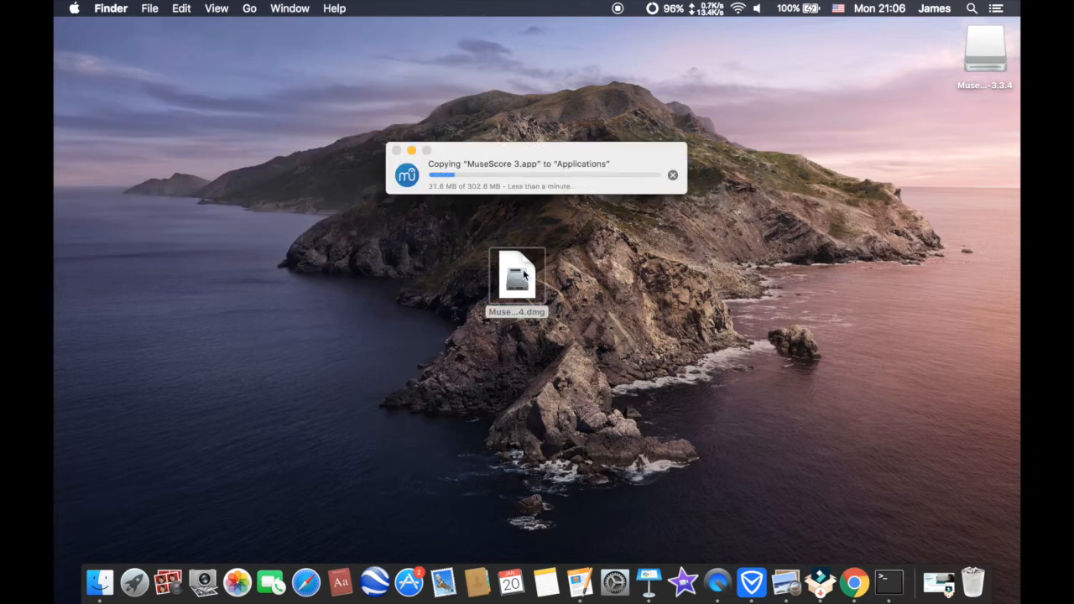
pyautogui.moveTo(517, 277); pyautogui.dragTo(799, 227)
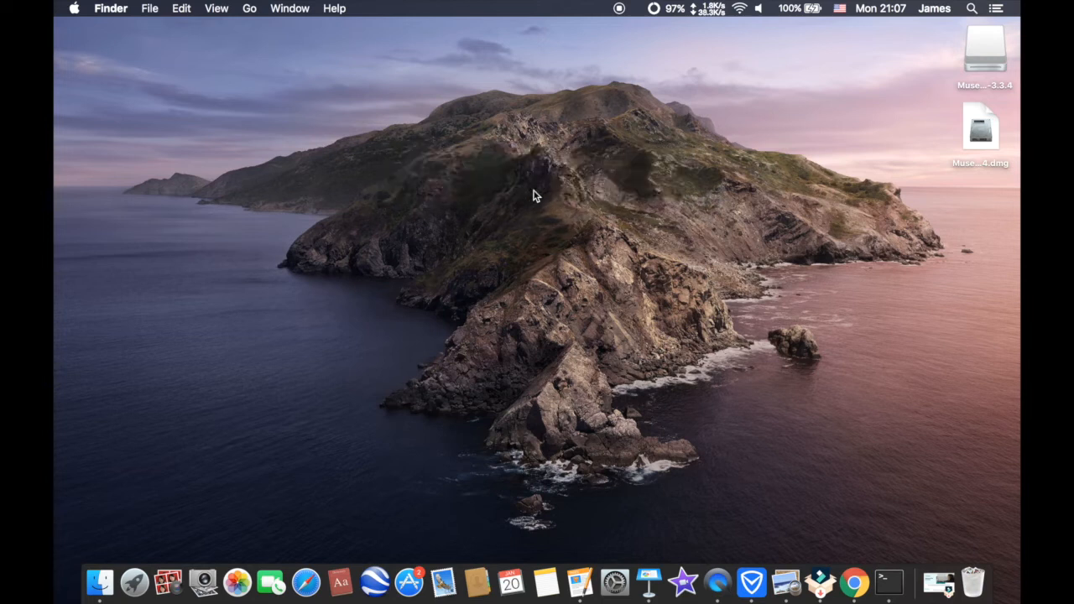
# Launch MuseScore 3 from Finder's Applications folder, bringing up its Startup Wizard.
pyautogui.click(99, 581)
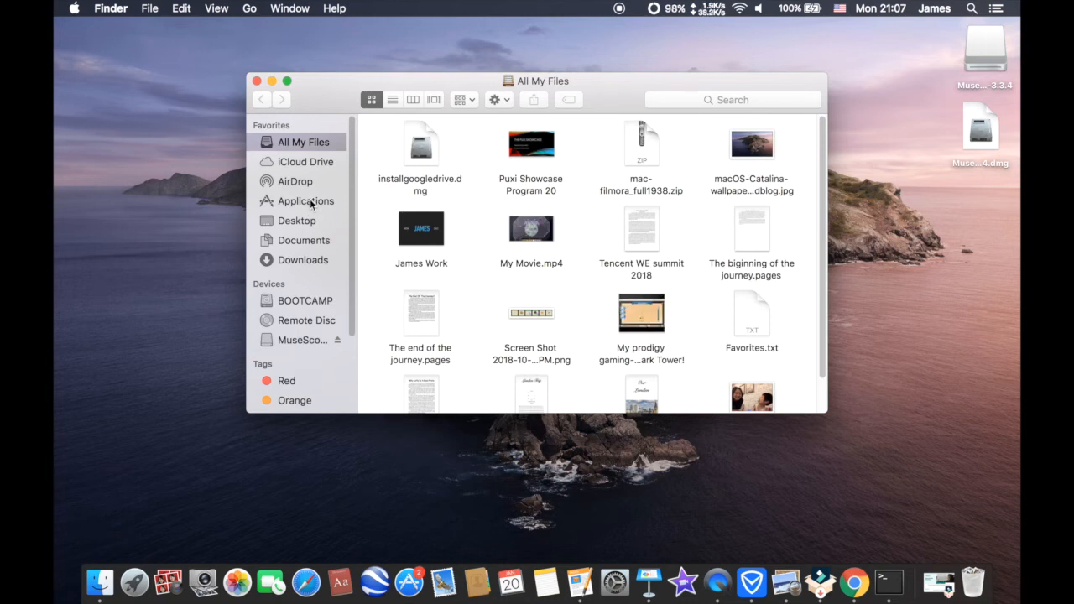
pyautogui.click(305, 202)
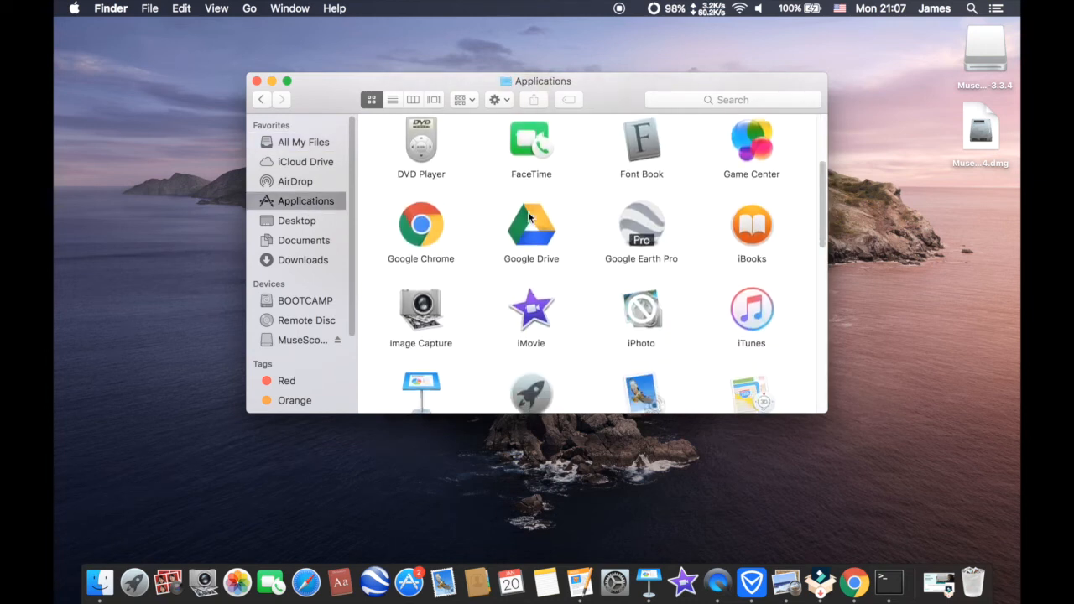
pyautogui.scroll(-3)
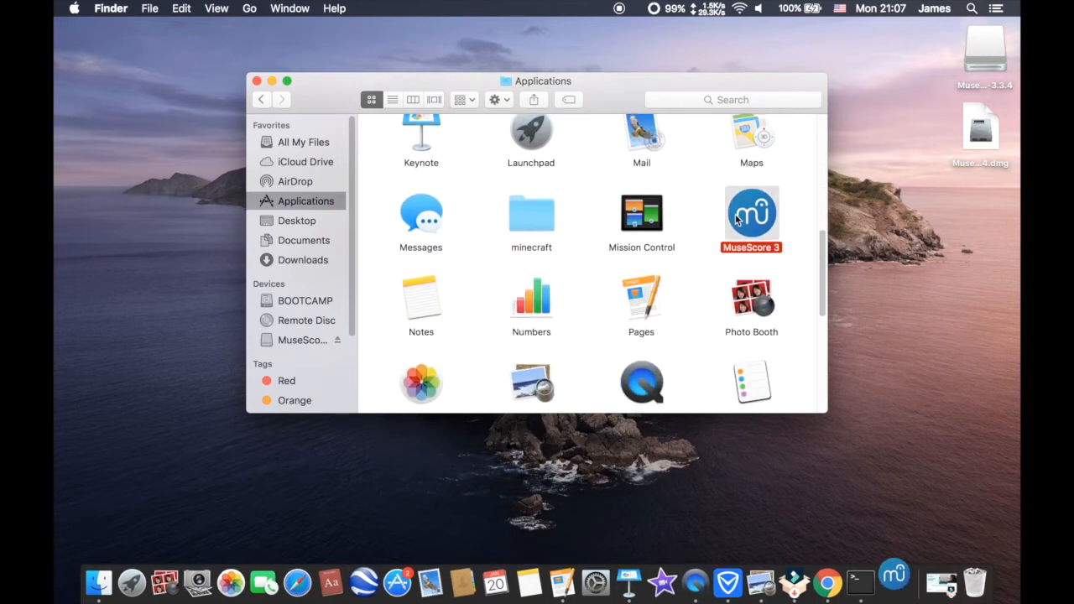
pyautogui.click(257, 81)
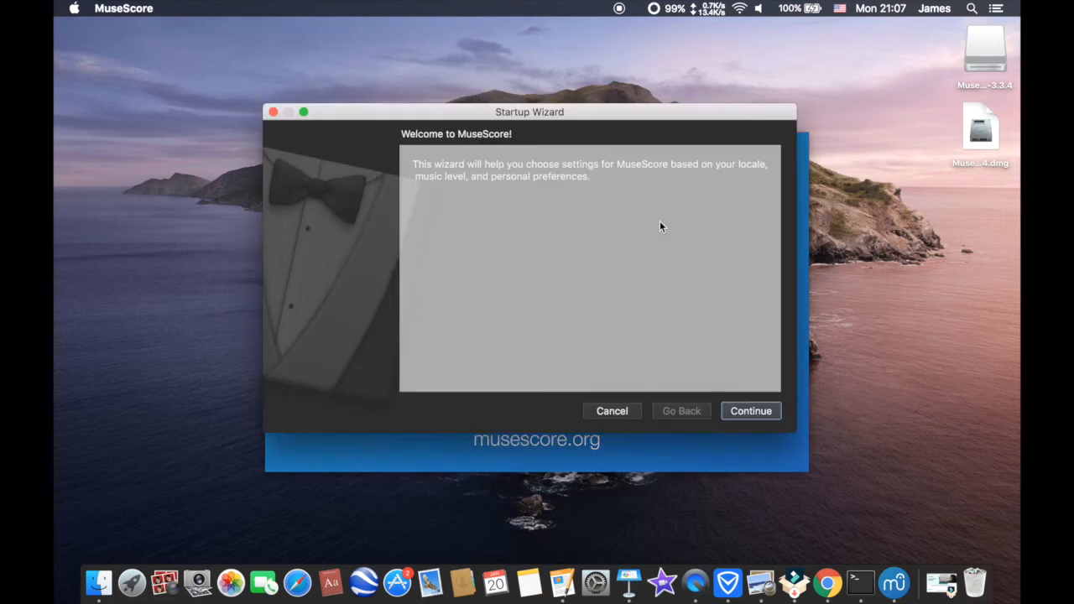
pyautogui.moveTo(618, 200)
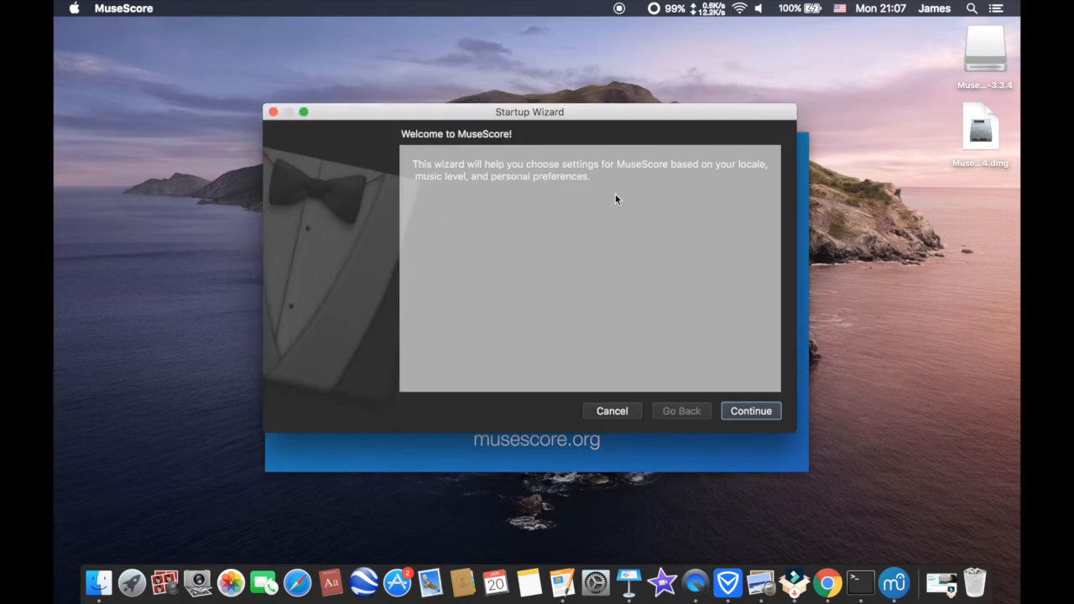
pyautogui.moveTo(600, 373)
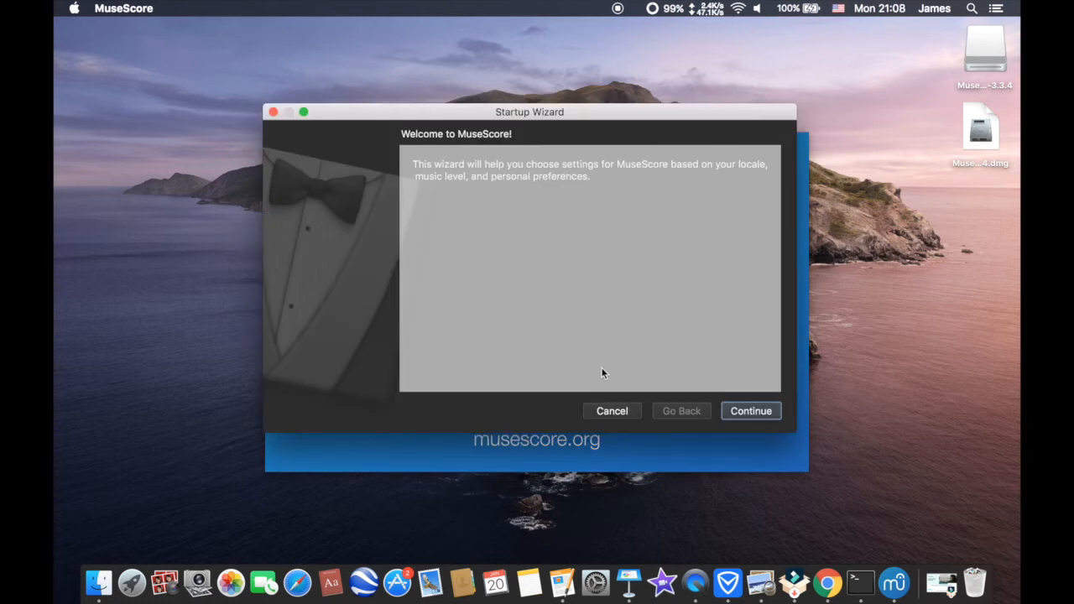
pyautogui.moveTo(618, 423)
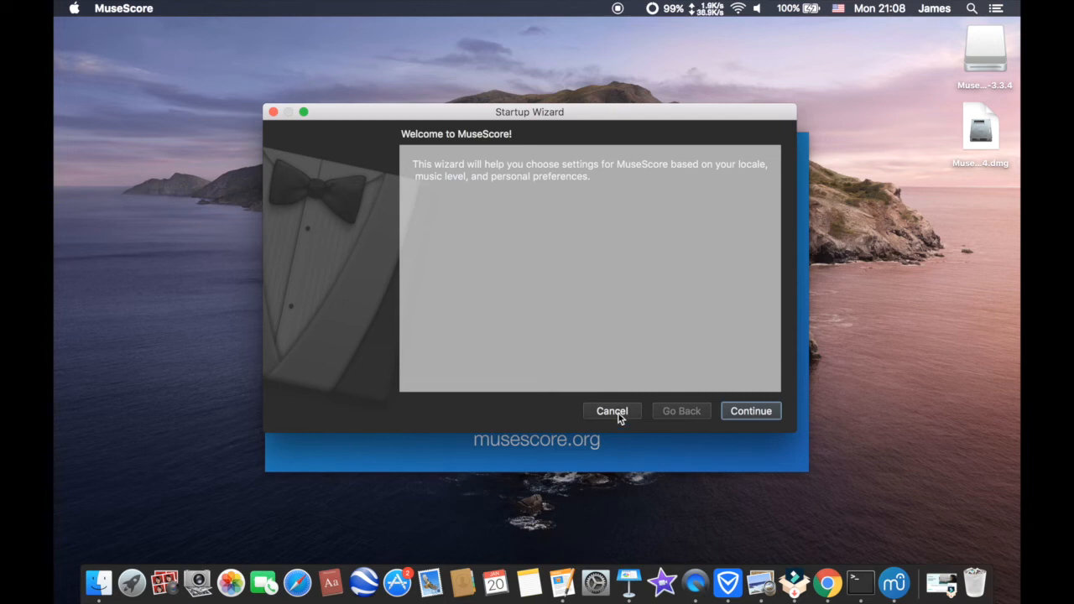
# Cancel the Startup Wizard so the main window shows the Start Center.
pyautogui.click(611, 409)
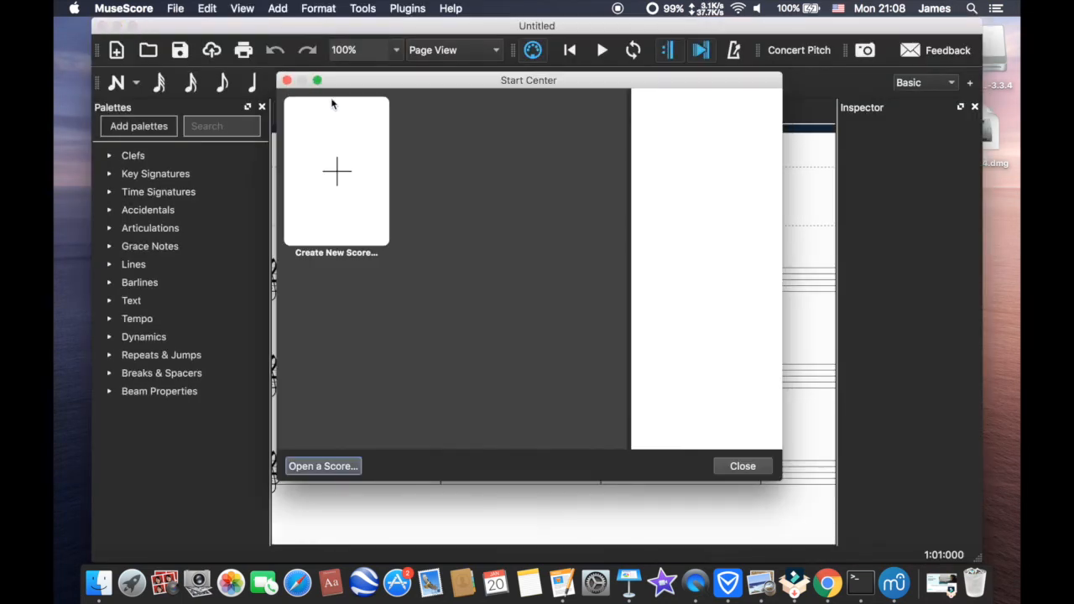
# Dismiss the Start Center, decline the guided tour and close the Untitled score, leaving no score open.
pyautogui.click(336, 171)
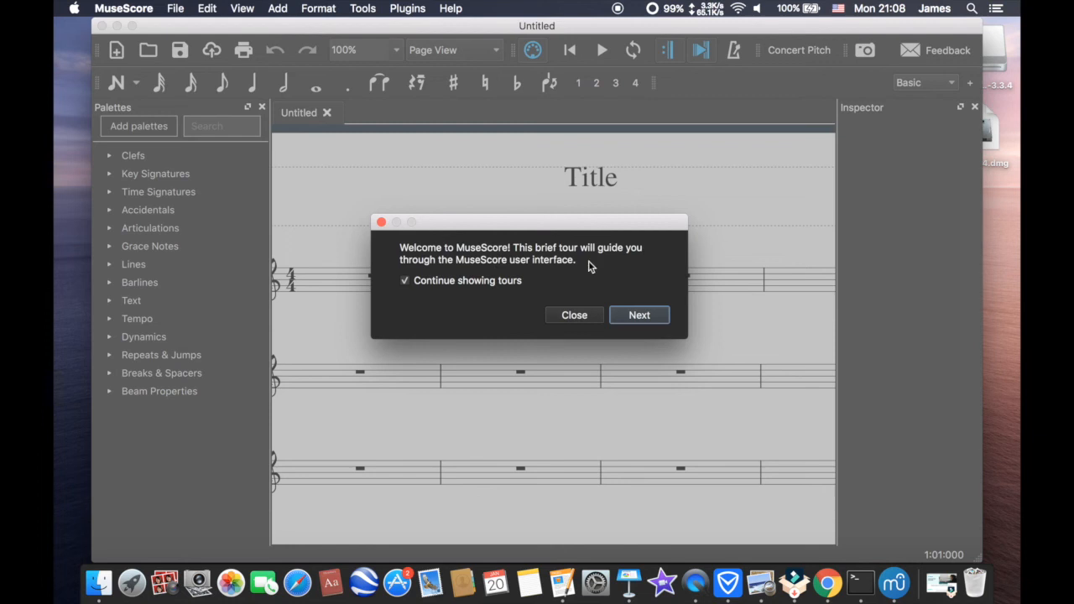
pyautogui.moveTo(590, 318)
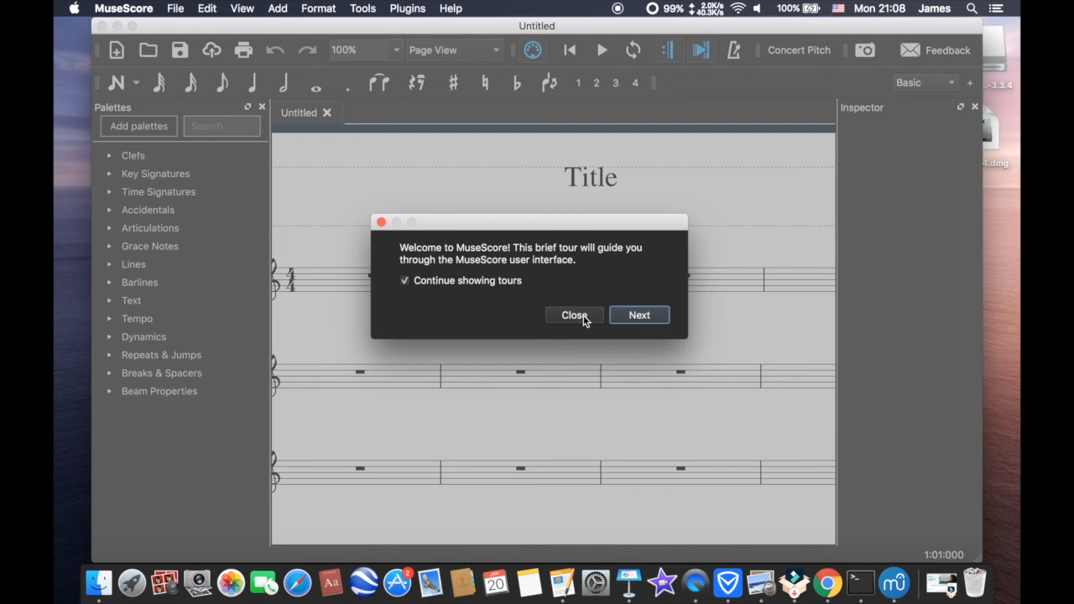
pyautogui.click(574, 316)
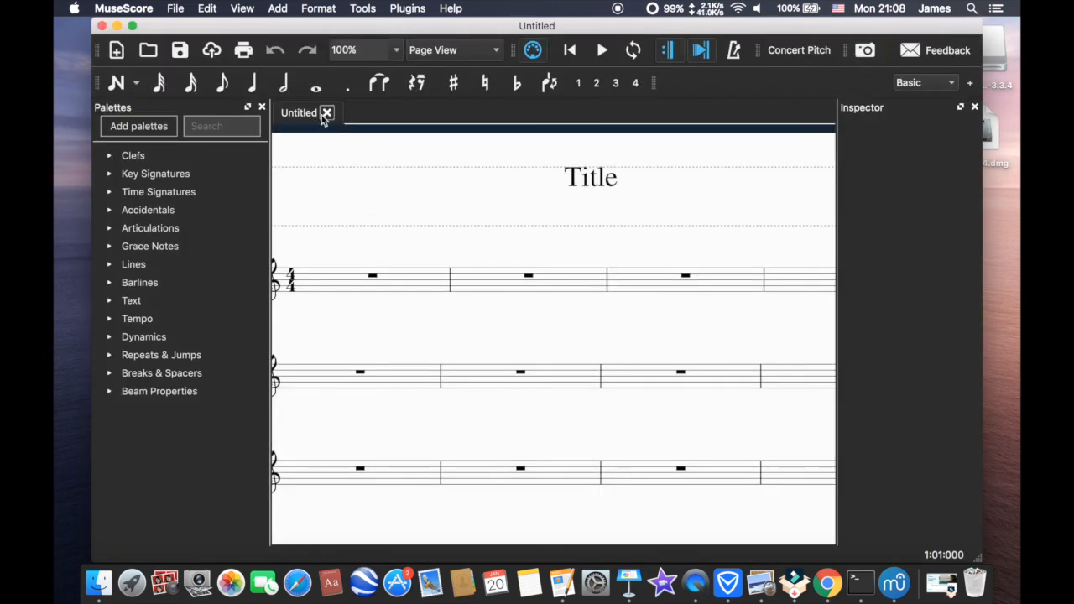
pyautogui.click(326, 113)
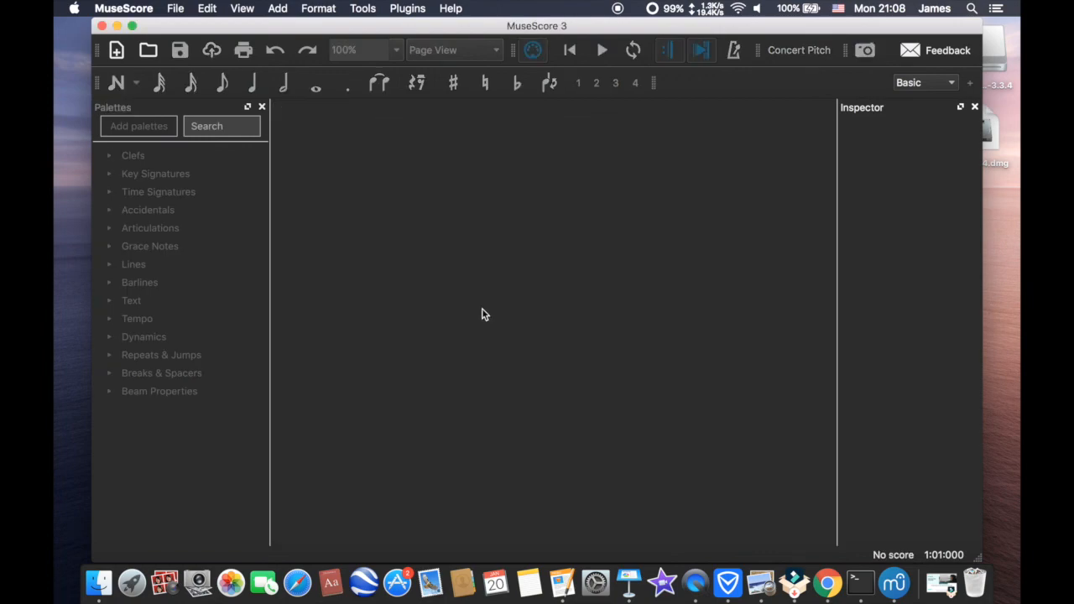